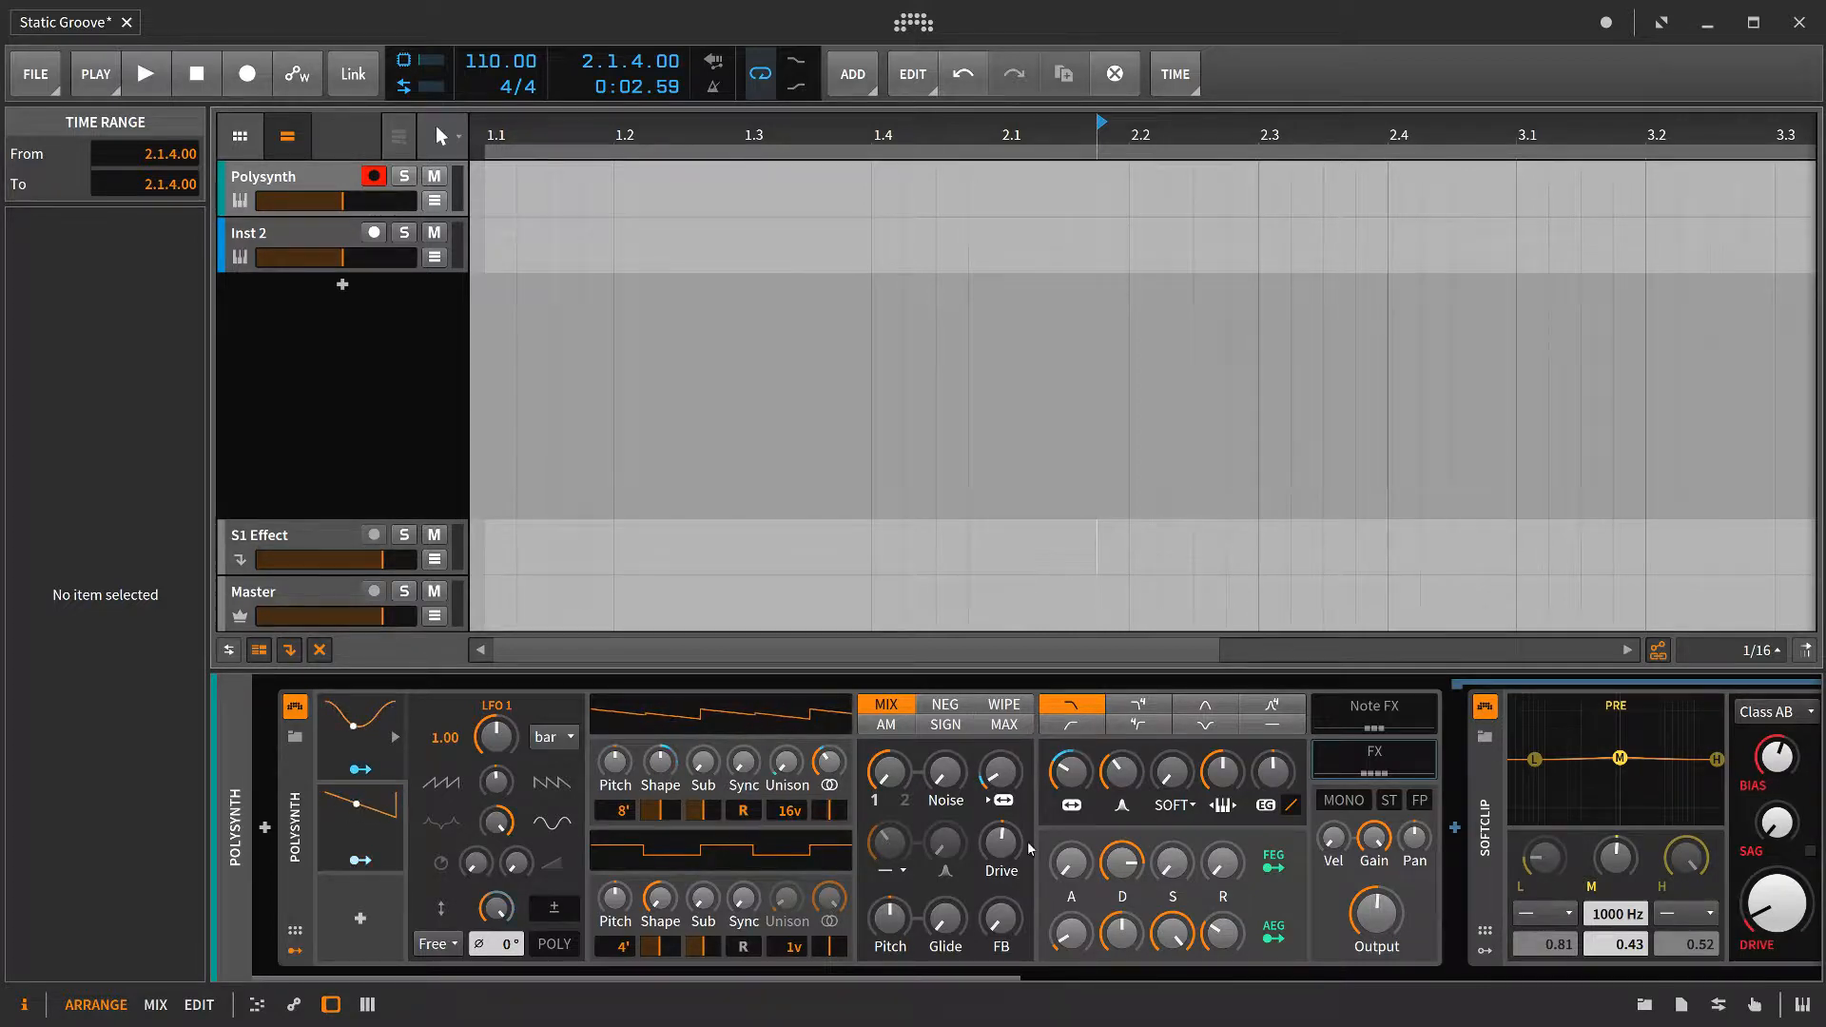
- Reveal LFO 1's modulation targets, showing its Depth modulated by LFO 2 at -1.00
{"action": "right_click", "coordinate": [1073, 772]}
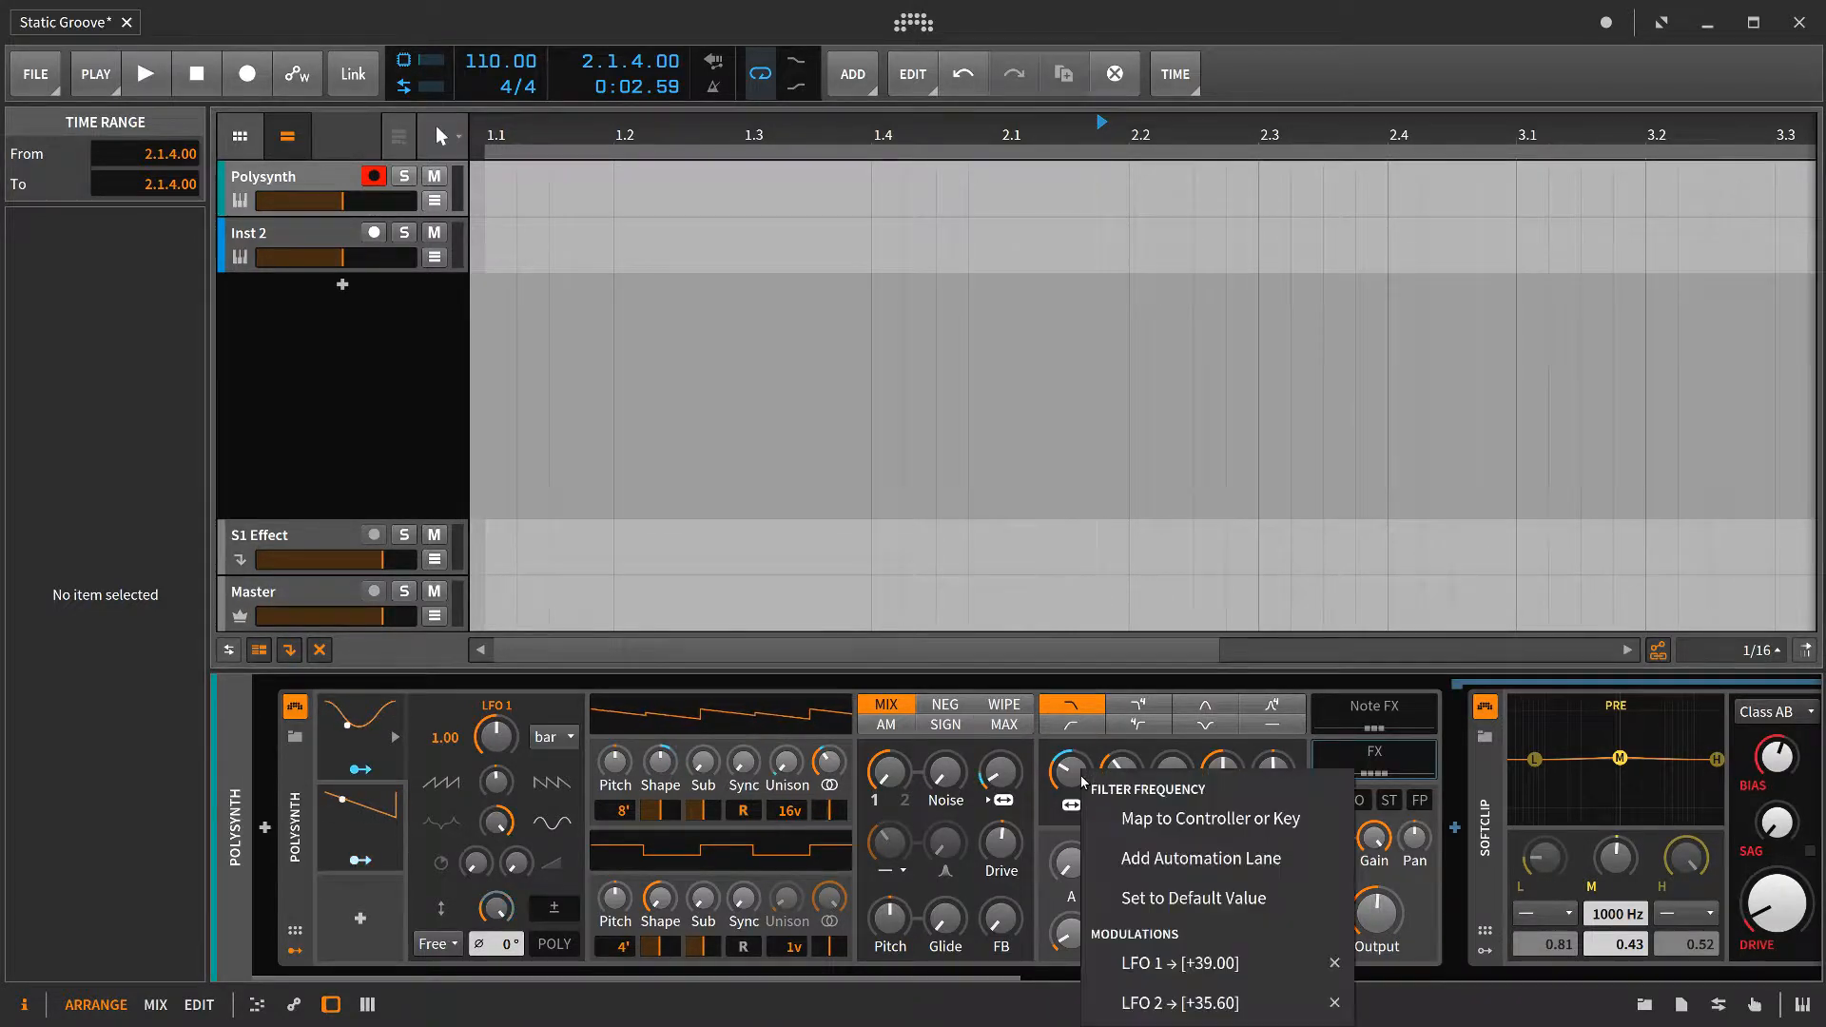
{"action": "left_click", "coordinate": [1332, 963]}
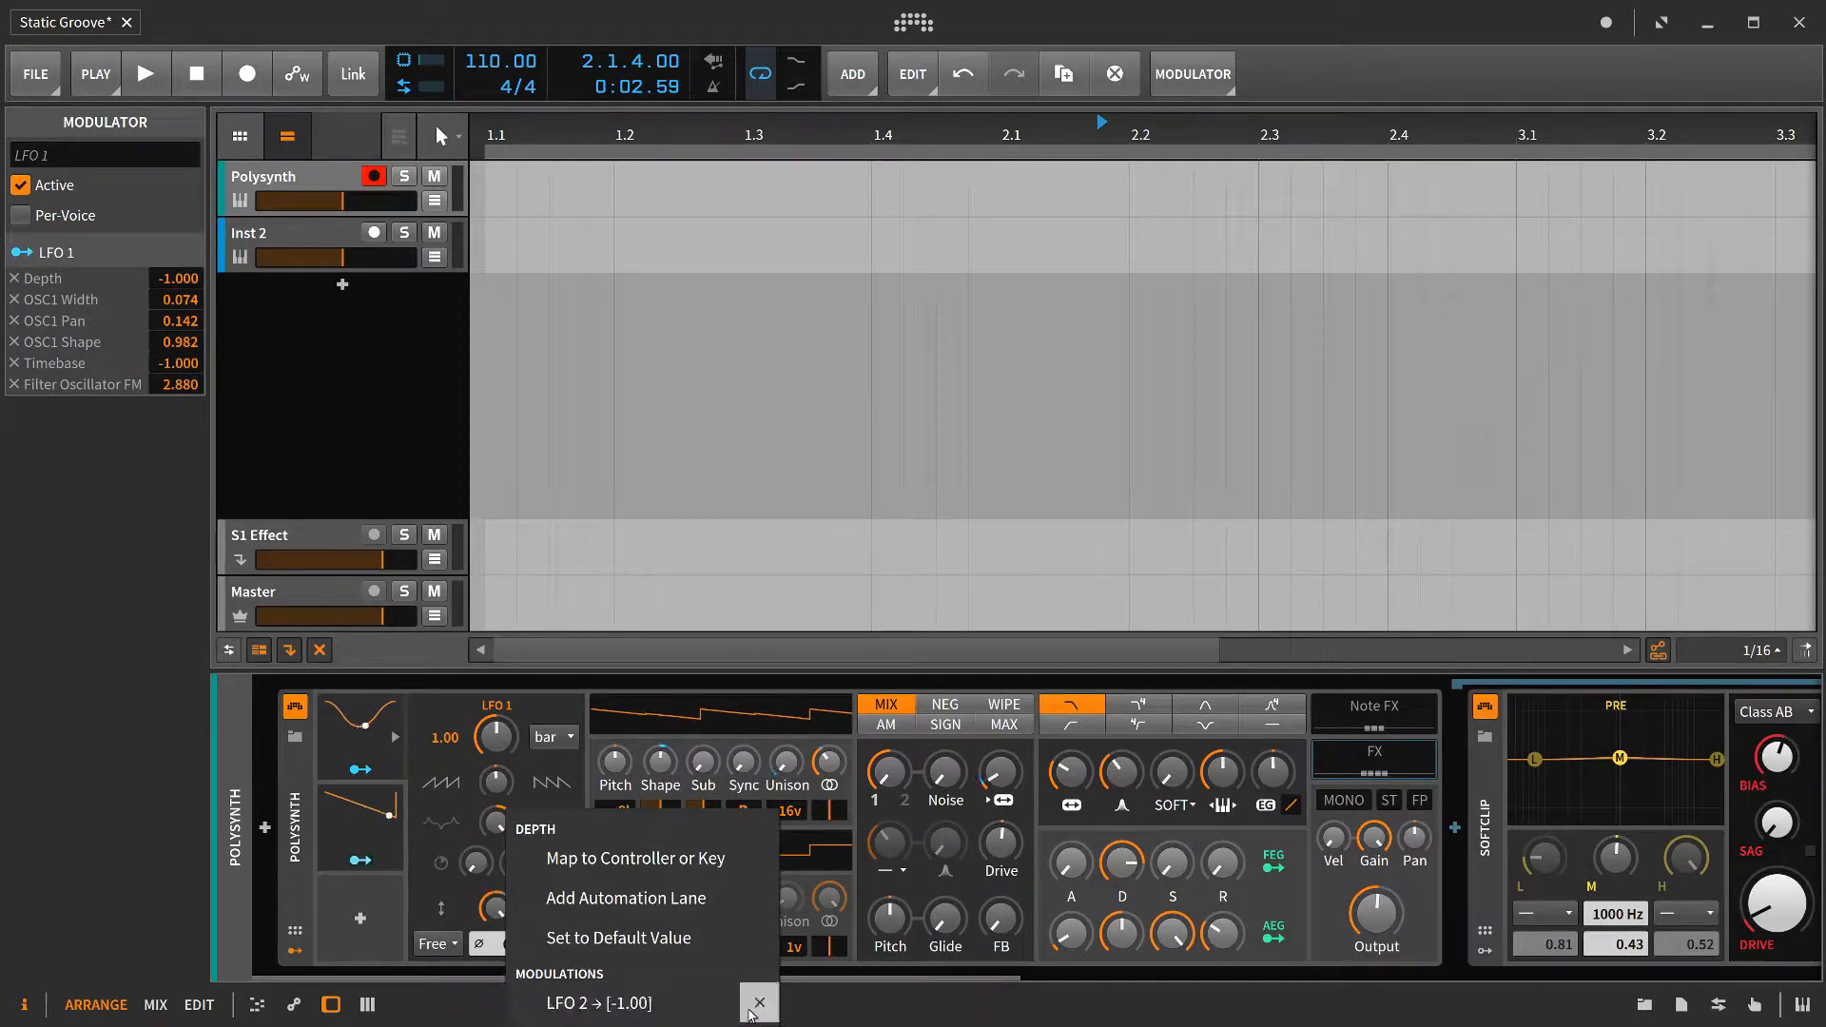
- Remove LFO 2's -1.00 modulation of LFO 1's Depth
{"action": "left_click", "coordinate": [757, 1000]}
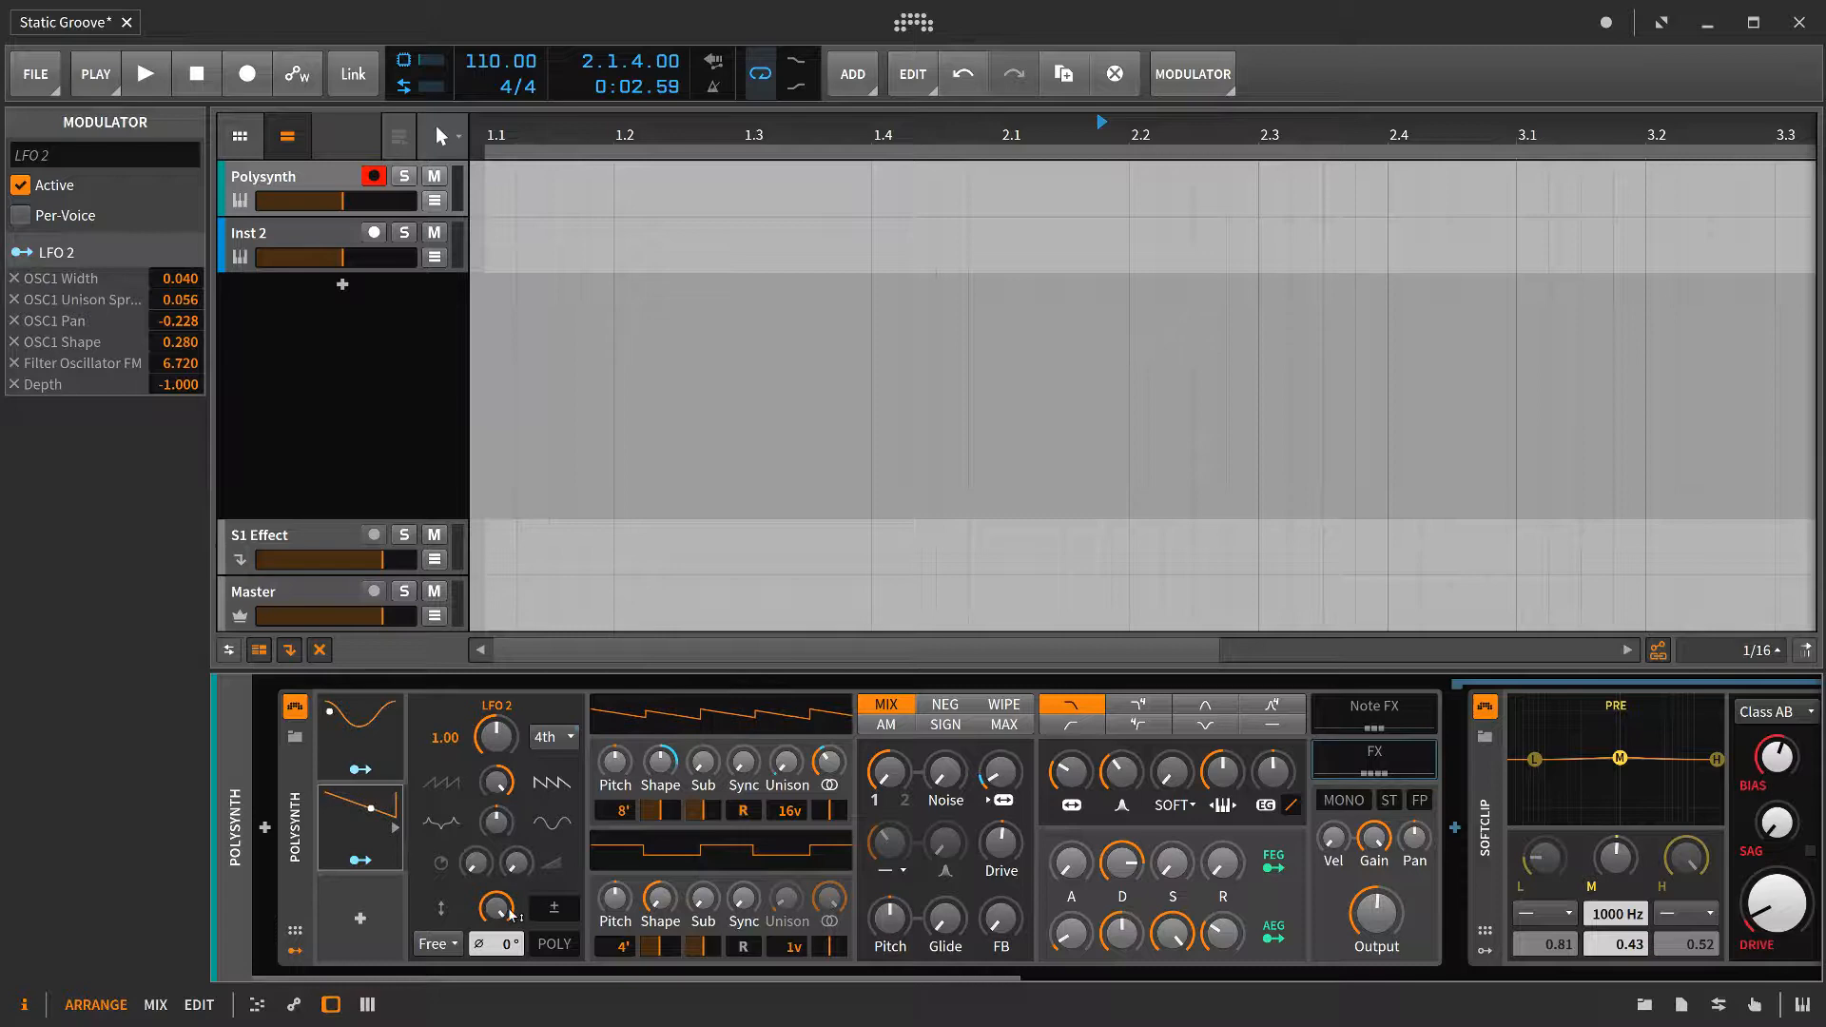
- Inspect the modulations affecting LFO 2's Depth knob
{"action": "right_click", "coordinate": [495, 907]}
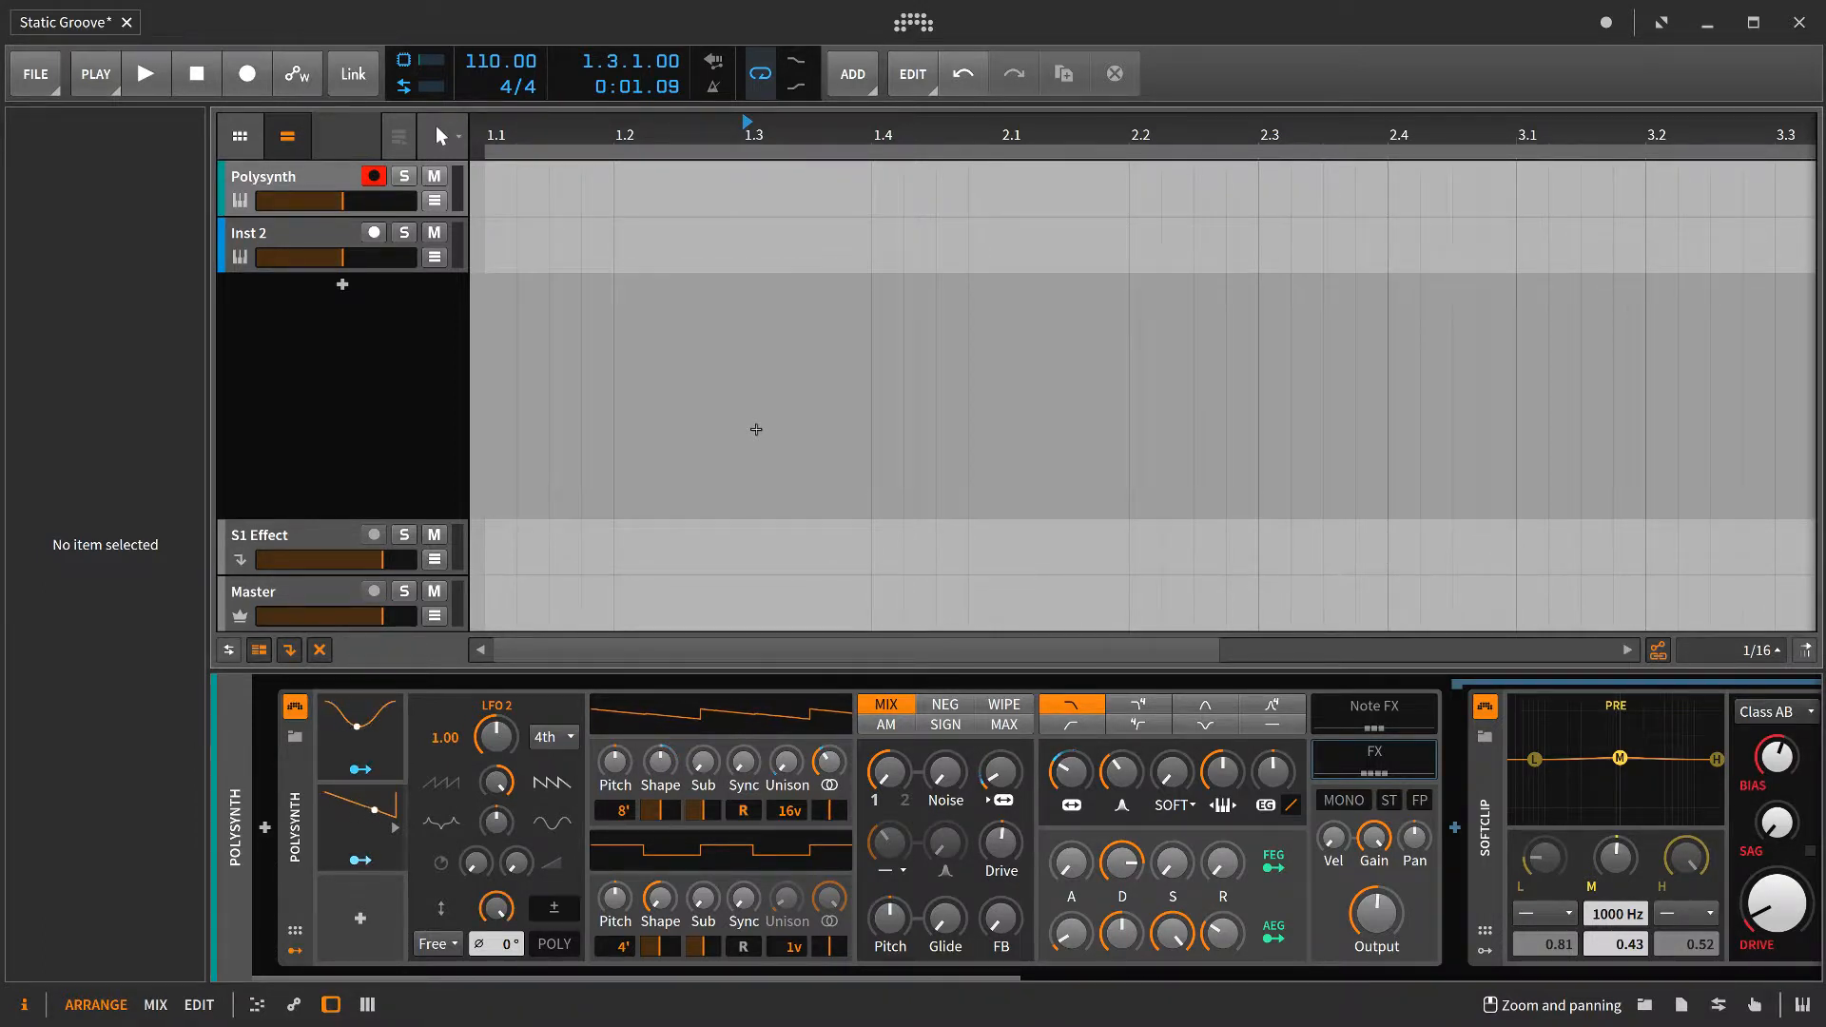
- Select LFO 1 so its targets list Filter Frequency 37.20 and Depth -1.000
{"action": "left_click", "coordinate": [146, 74]}
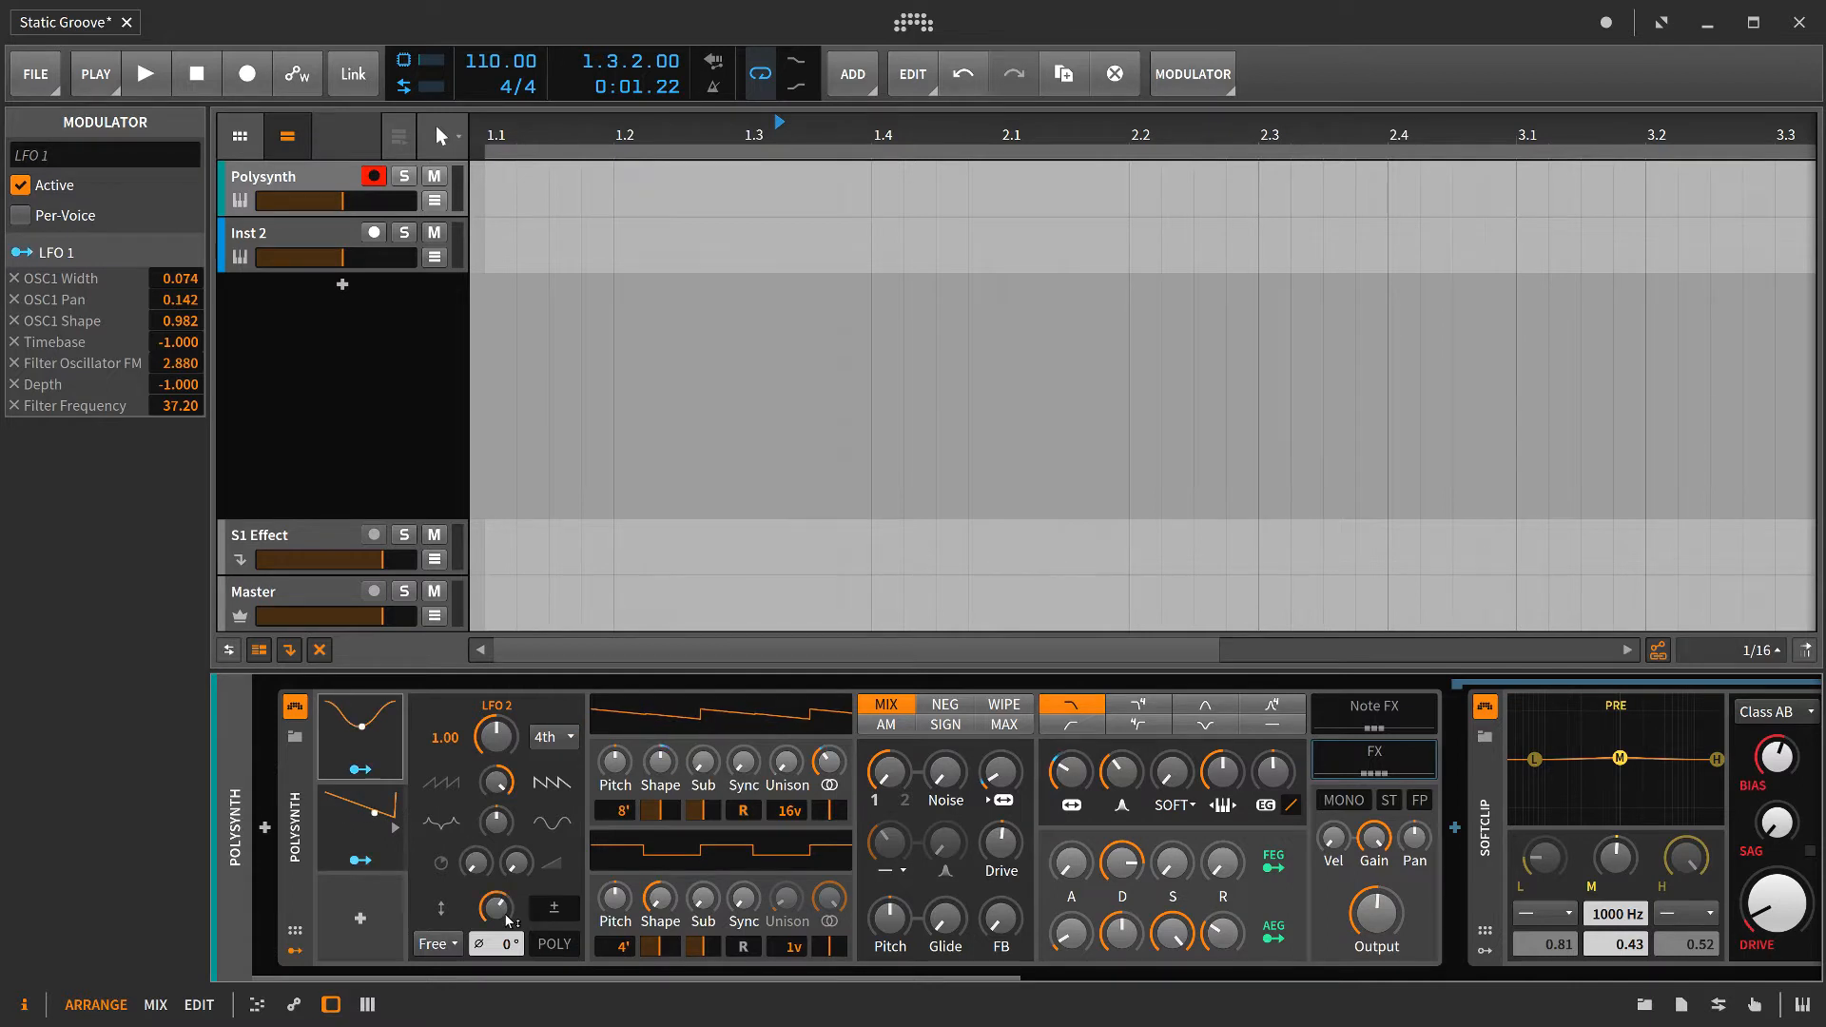
- Drag LFO 2's Depth knob to about 33.4 %
{"action": "left_click_drag", "start_coordinate": [495, 909], "coordinate": [495, 884]}
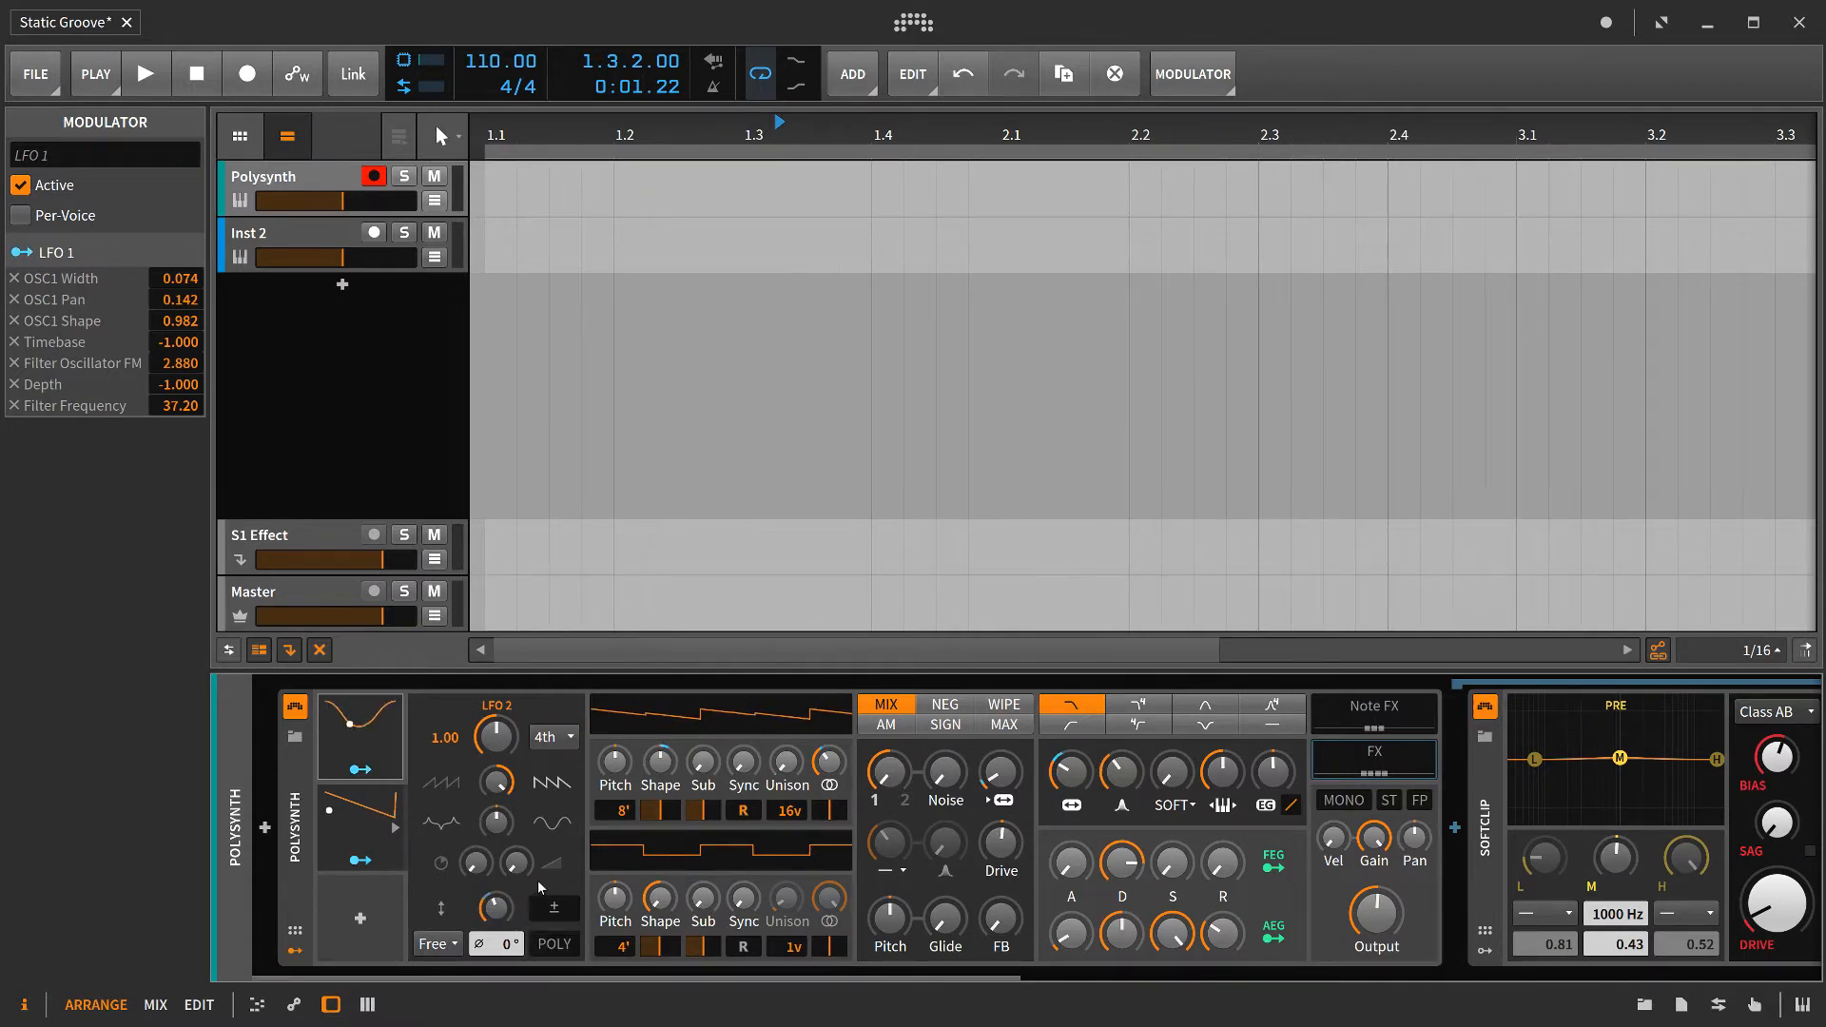
{"action": "left_click_drag", "start_coordinate": [491, 909], "coordinate": [491, 896]}
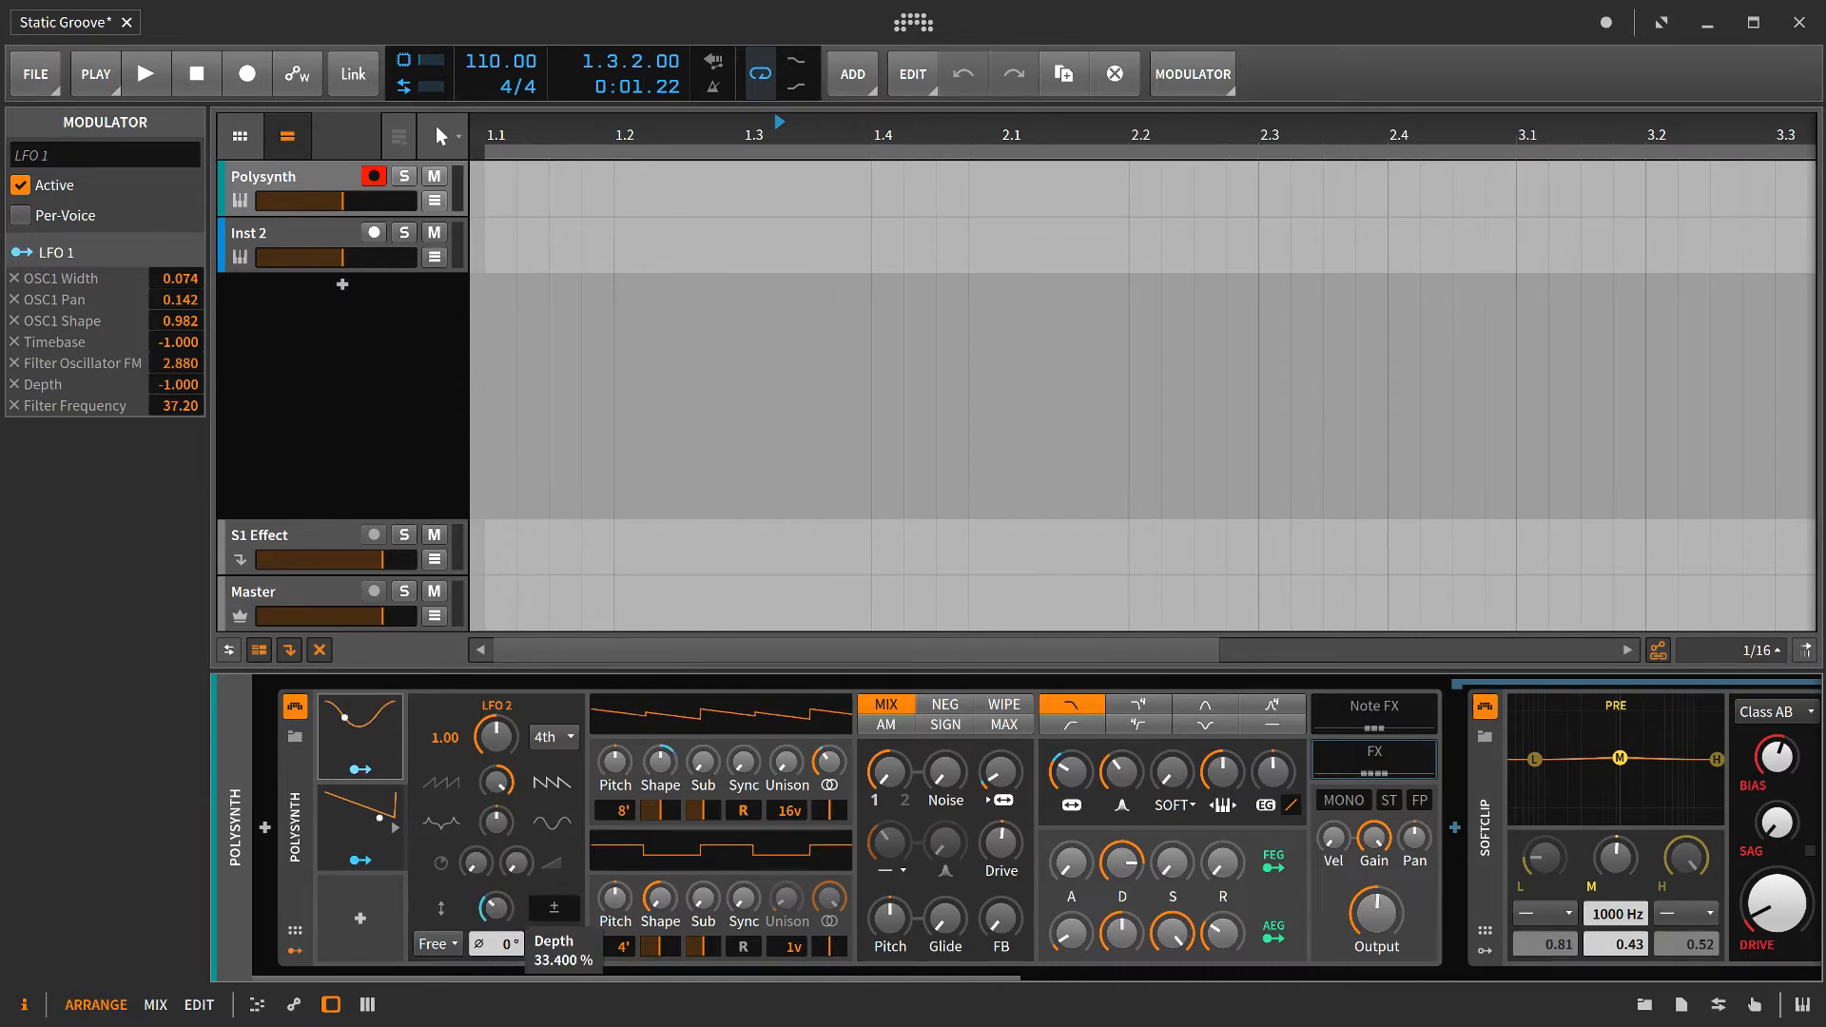